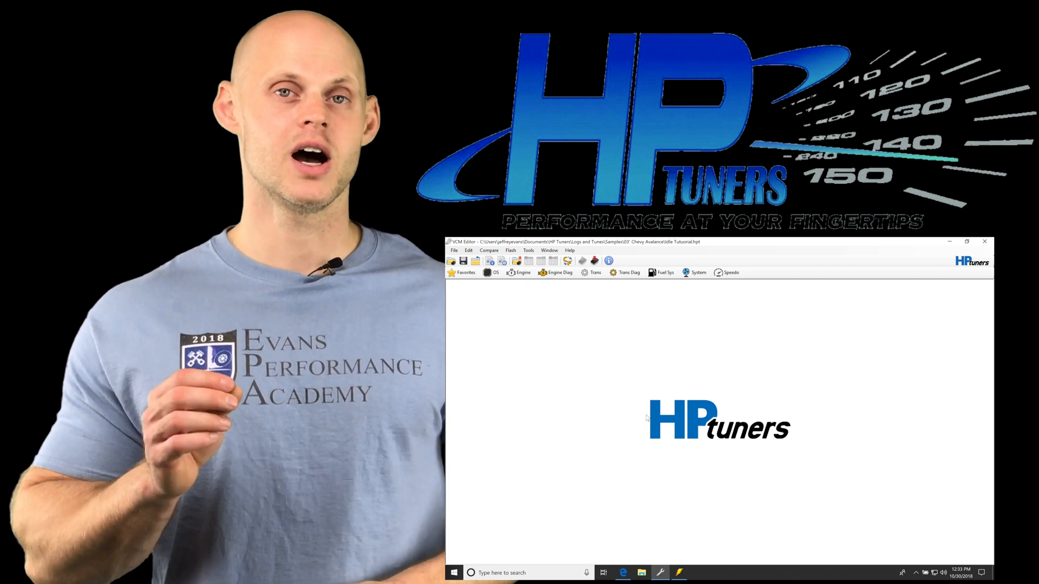
- Open the Engine calibration editor on its Idle RPM settings page
click(967, 242)
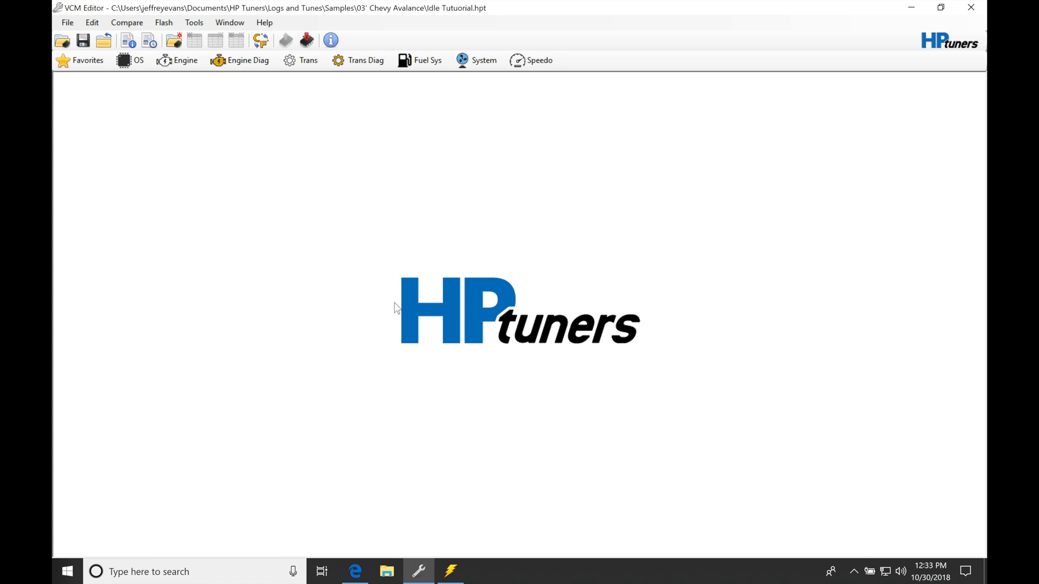
mouse_move(306, 204)
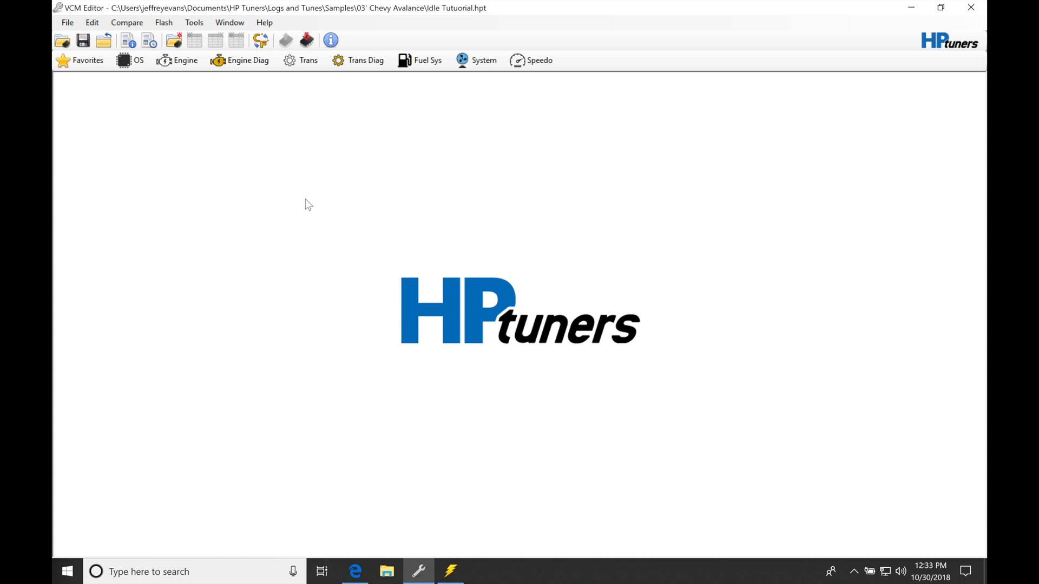
mouse_move(321, 210)
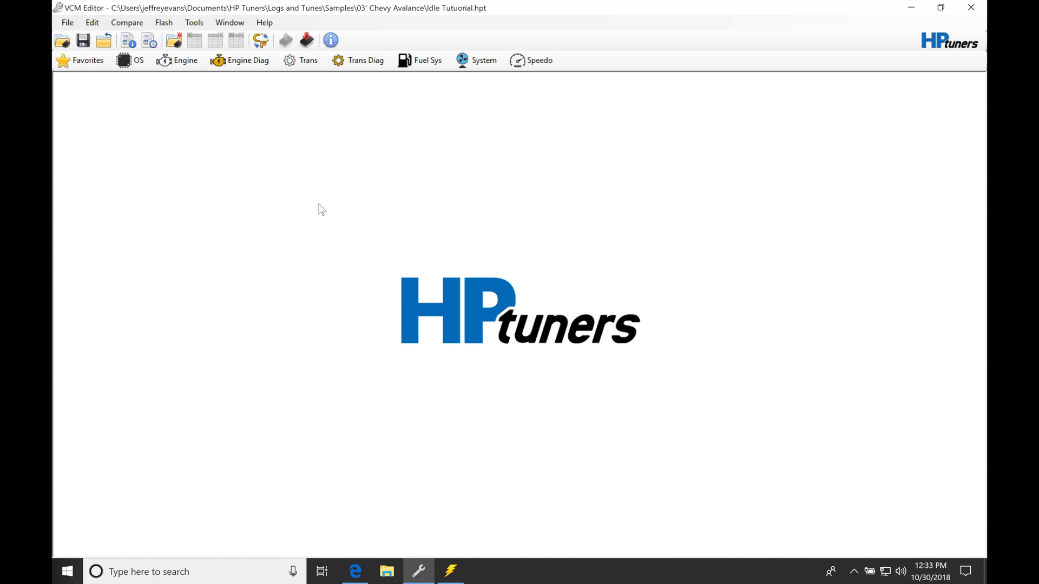
mouse_move(306, 216)
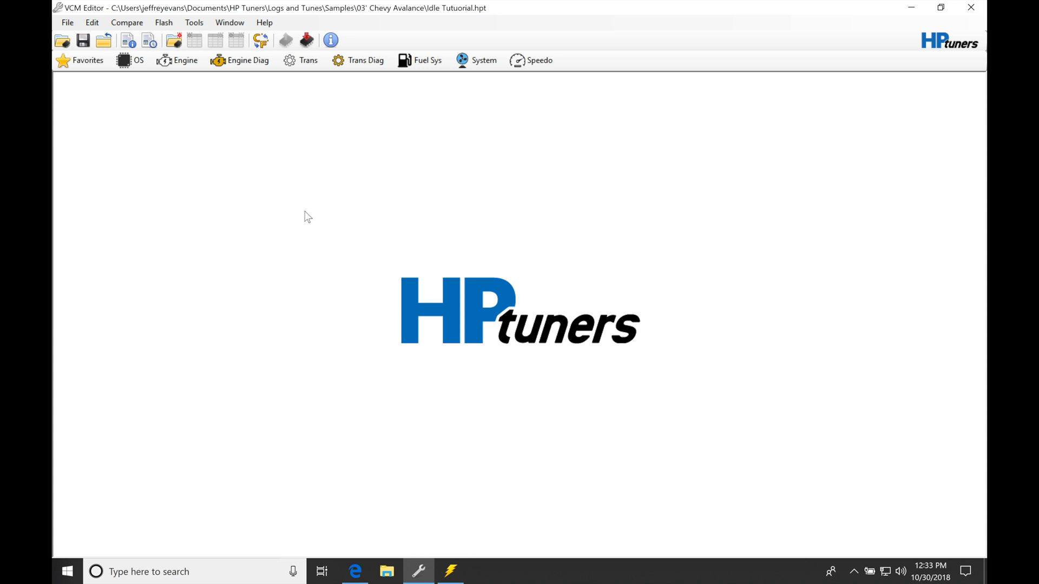
mouse_move(300, 227)
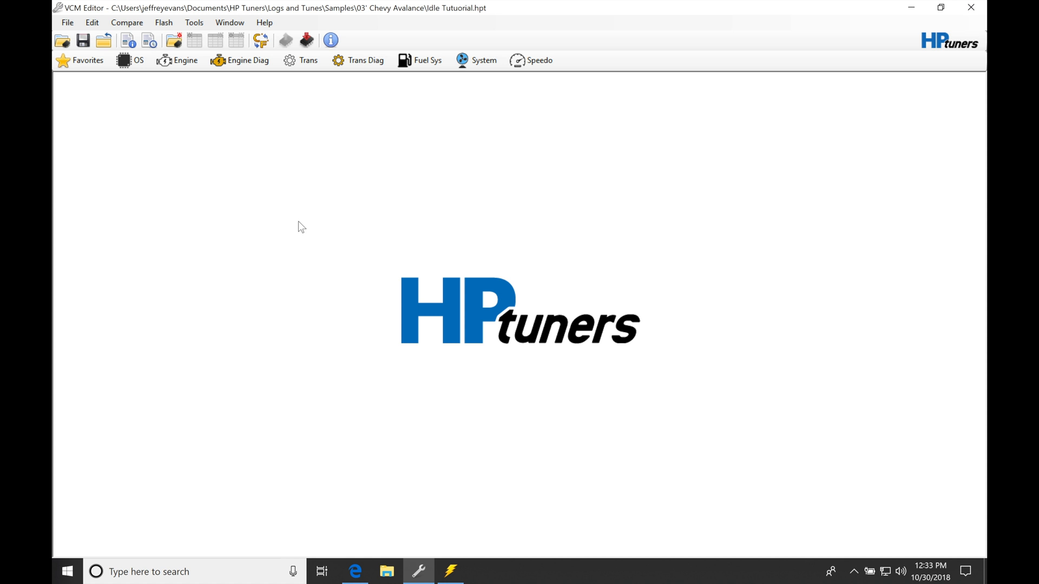
mouse_move(223, 180)
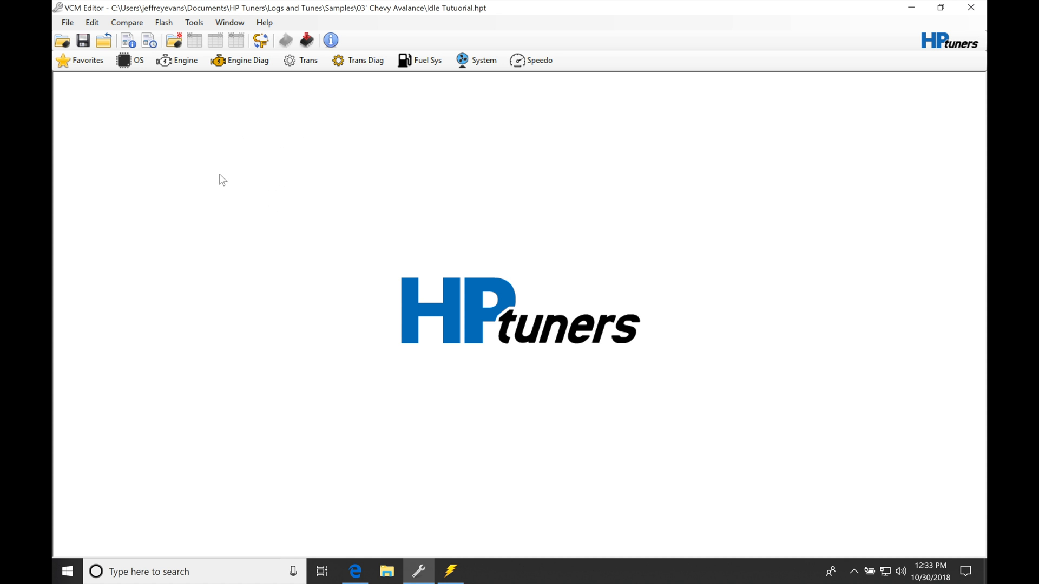
mouse_move(442, 369)
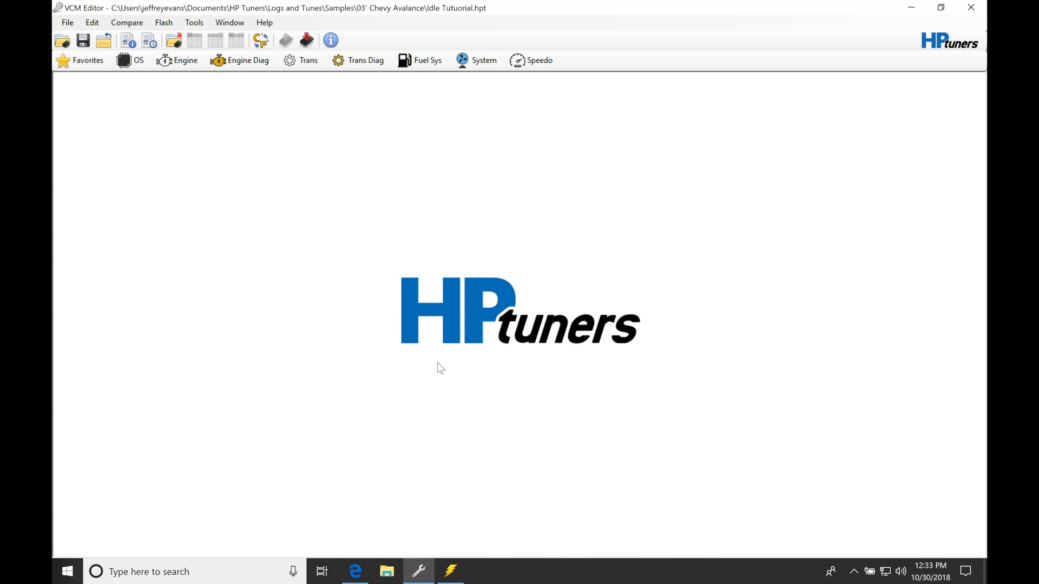
mouse_move(442, 360)
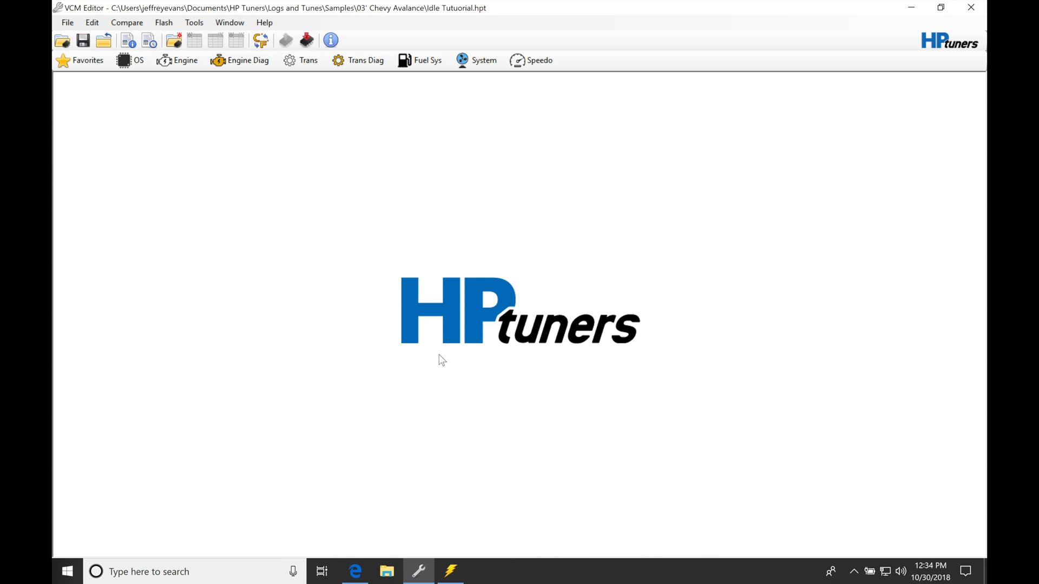
mouse_move(378, 316)
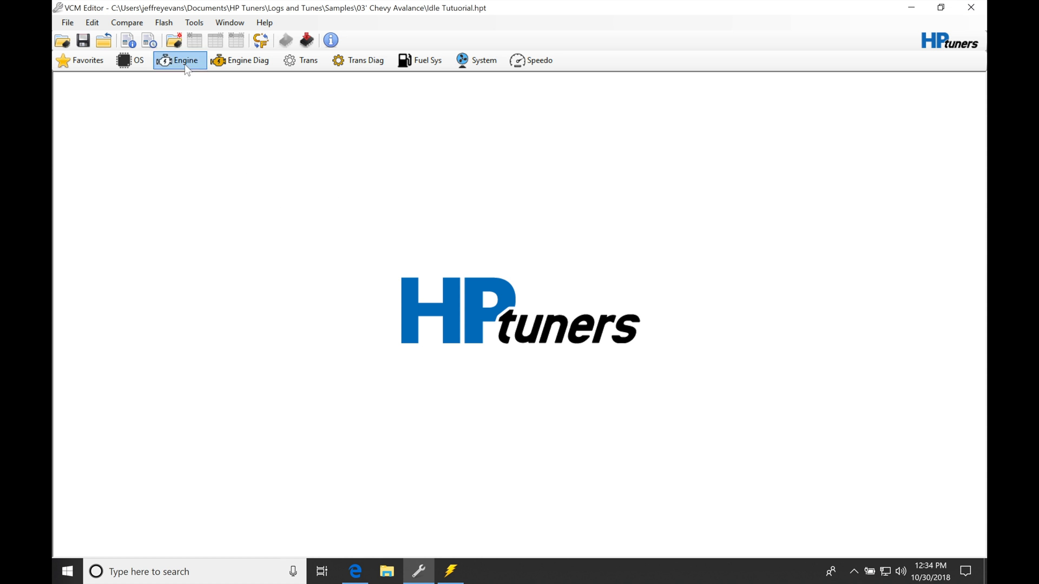
click(179, 60)
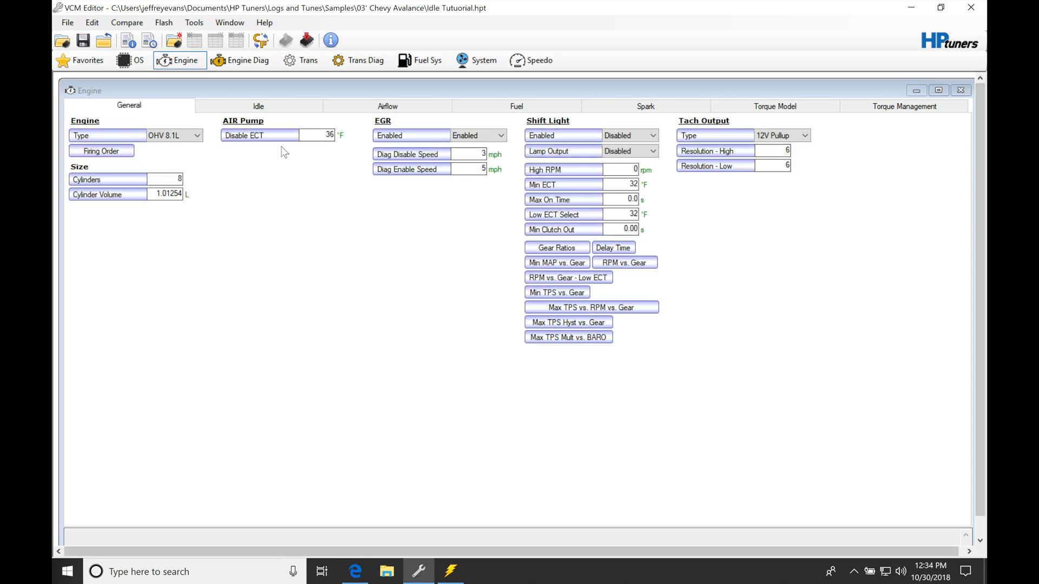
click(258, 106)
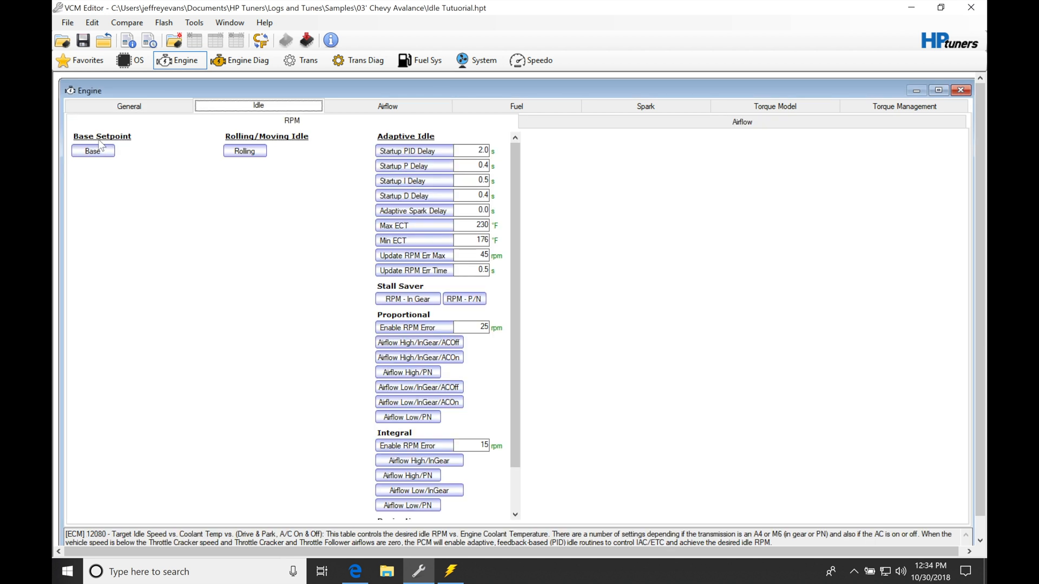
mouse_move(121, 151)
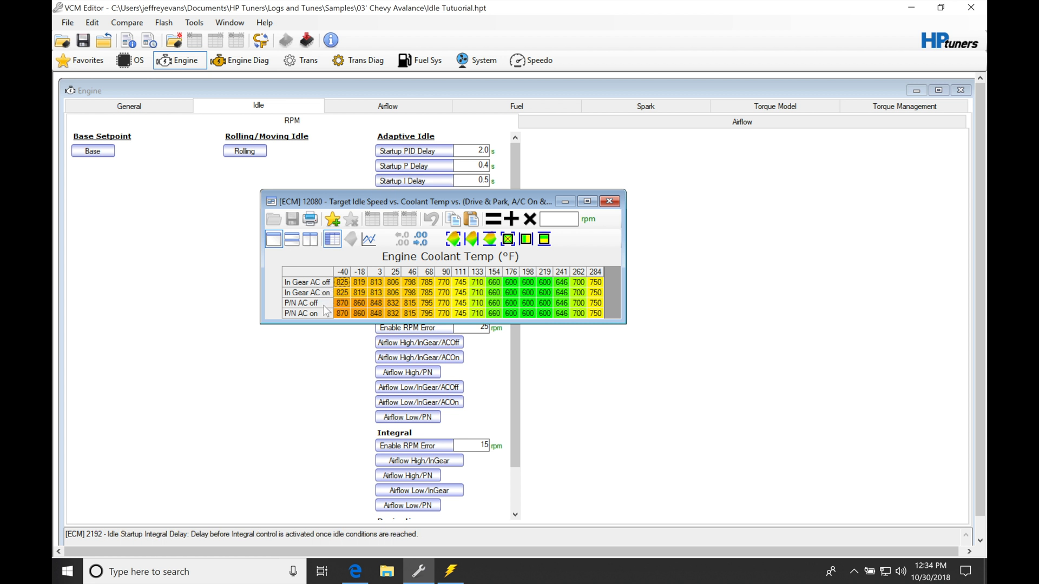
mouse_move(365, 321)
text(150)
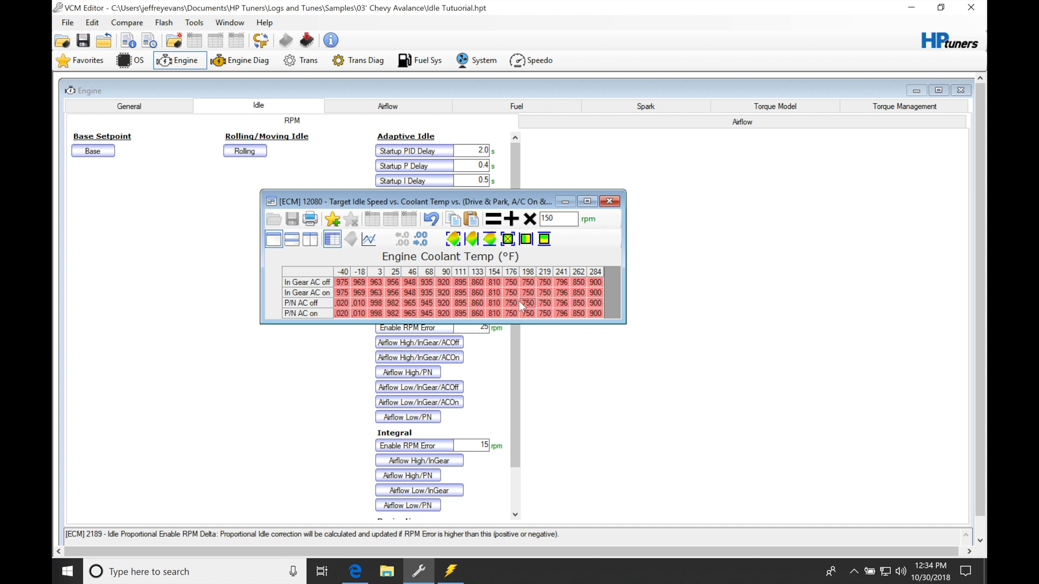
mouse_move(550, 300)
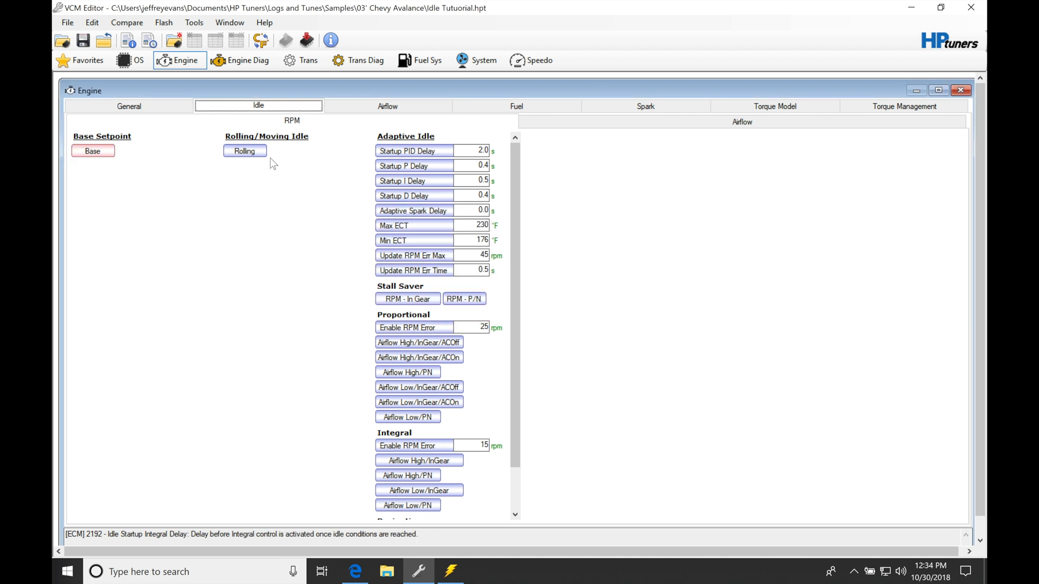
- Add 150 rpm to every vehicle-speed cell of the rolling idle table, then close it
click(245, 151)
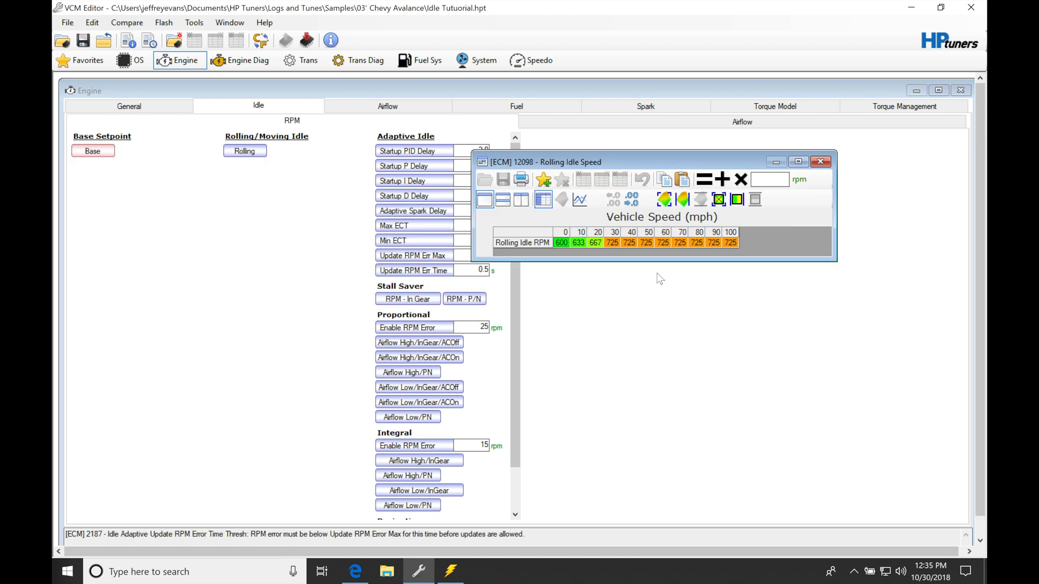
mouse_move(649, 254)
text(150)
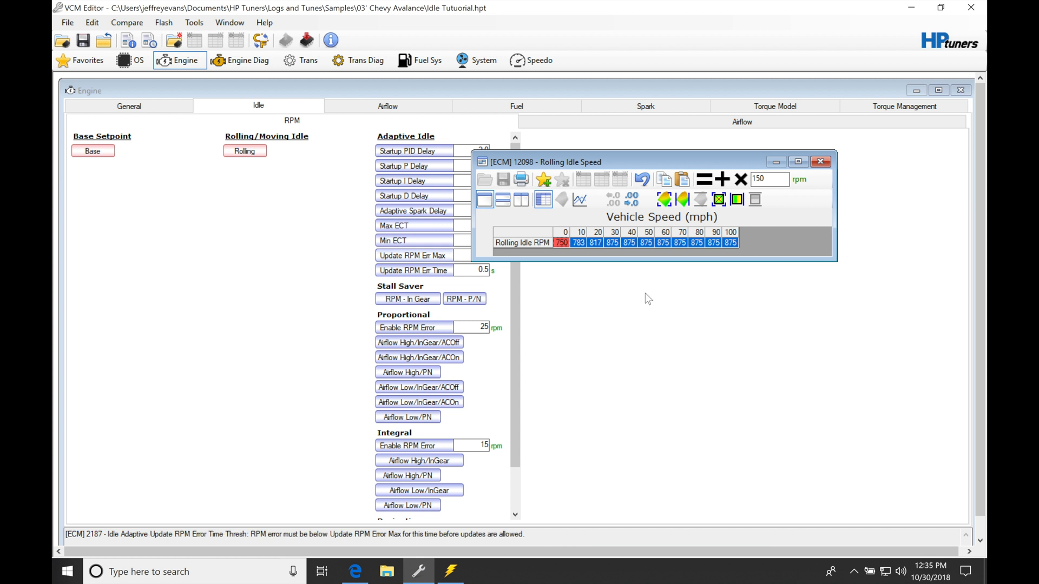
mouse_move(754, 200)
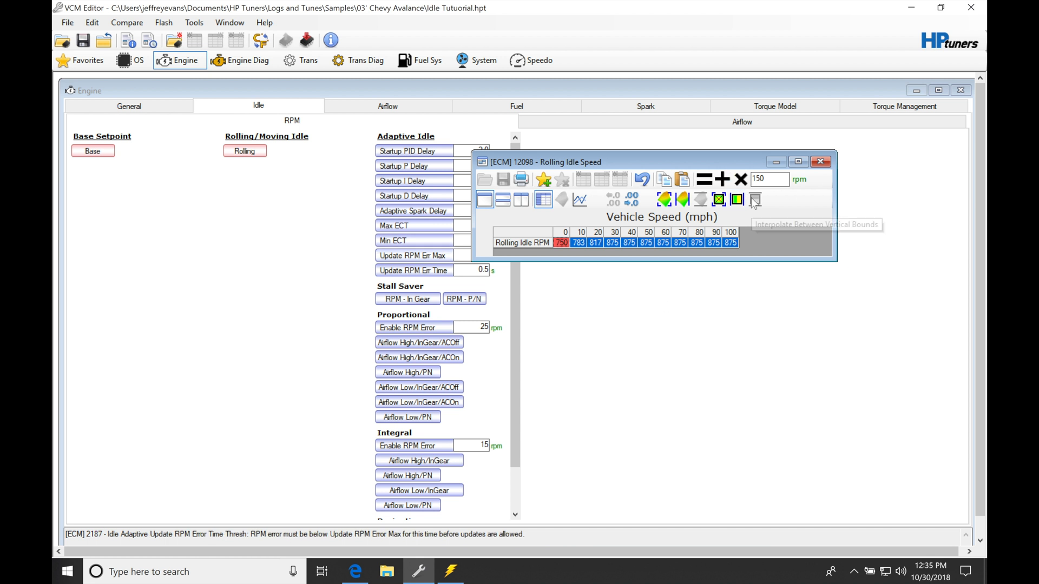
click(821, 162)
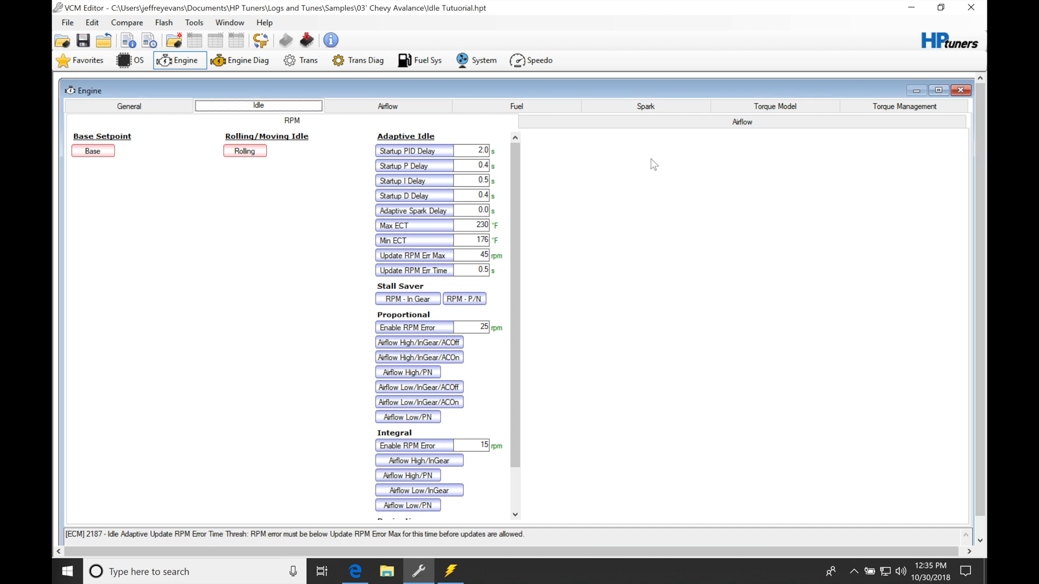
- Switch to the Idle Airflow sub-tab showing the adaptive idle airflow limits
click(742, 121)
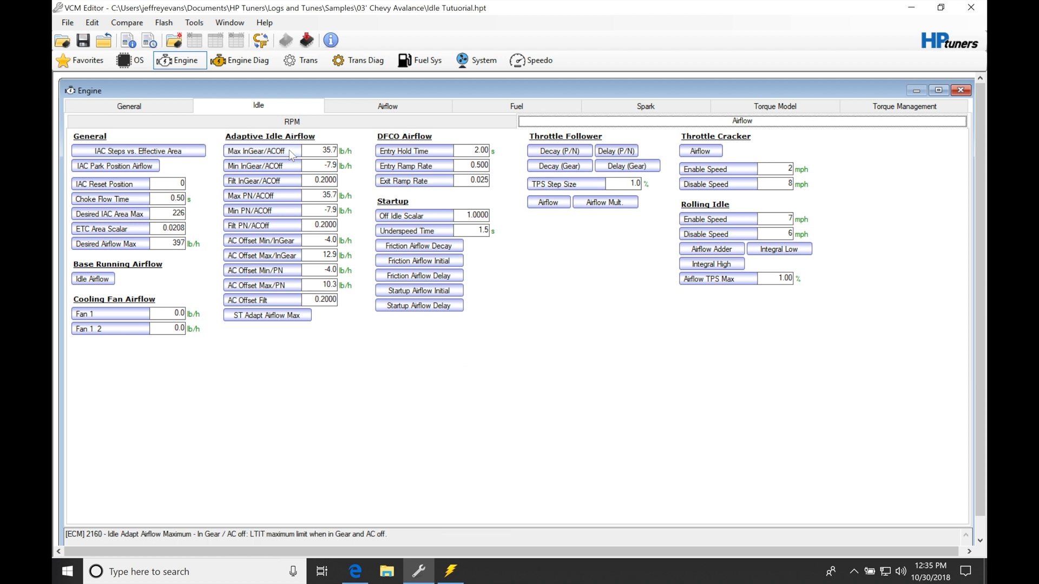
mouse_move(290, 144)
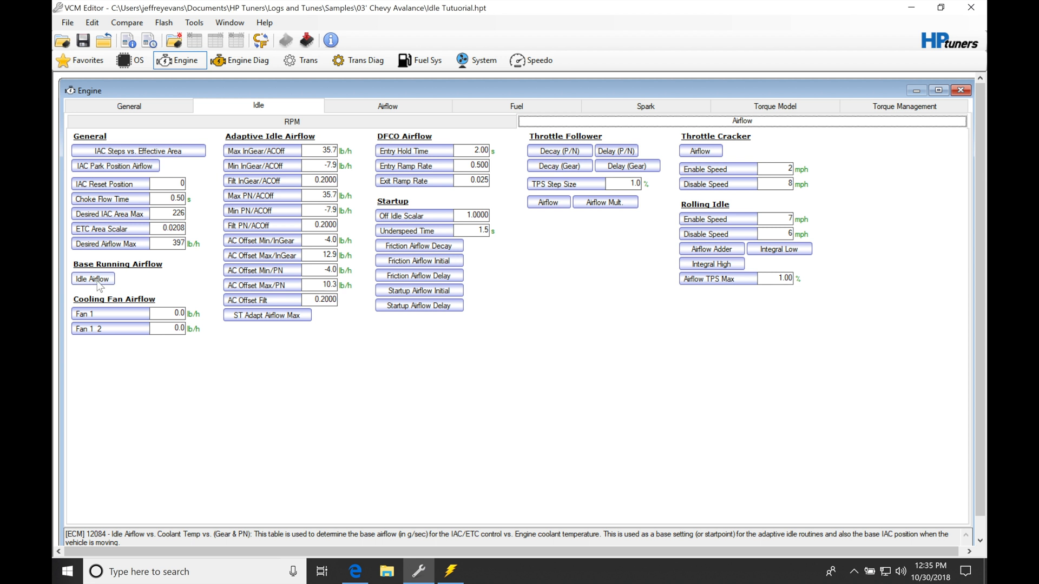
mouse_move(141, 286)
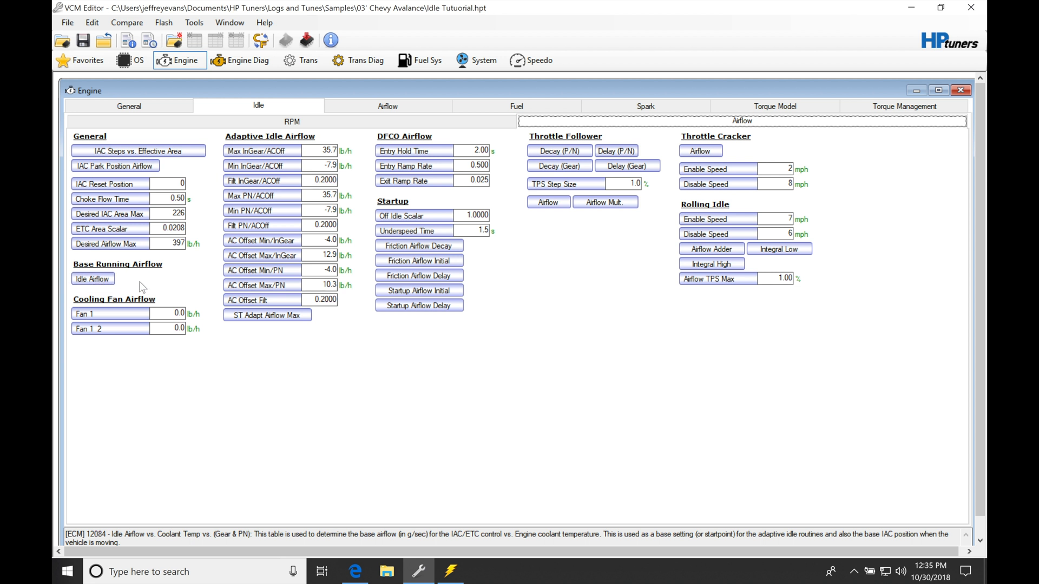
- Zero the Max InGear/ACOff adaptive idle airflow limit and begin editing Min PN/ACOff
click(325, 151)
text(0)
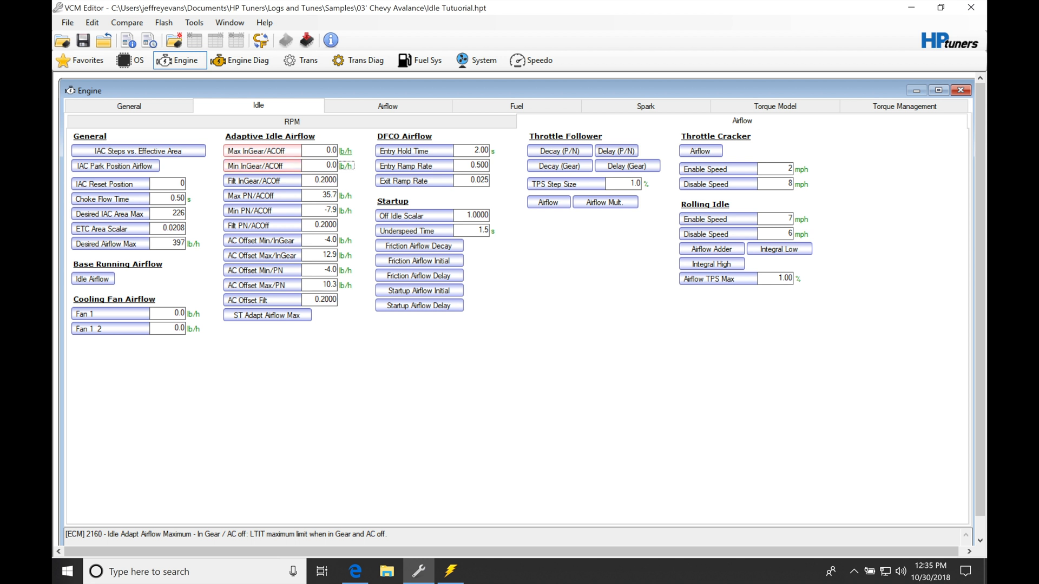
click(325, 210)
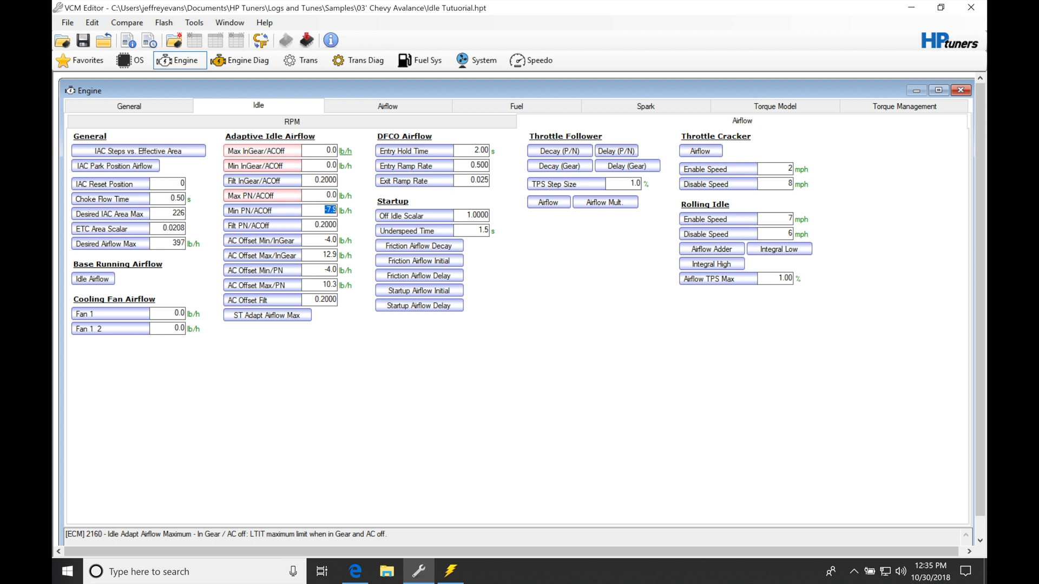